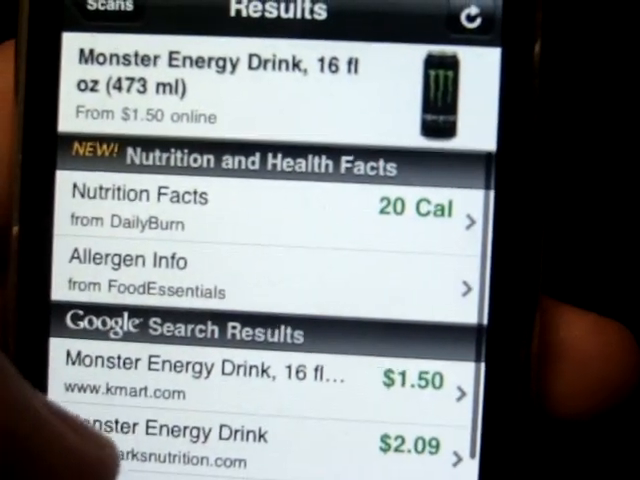
pyautogui.scroll(-3)
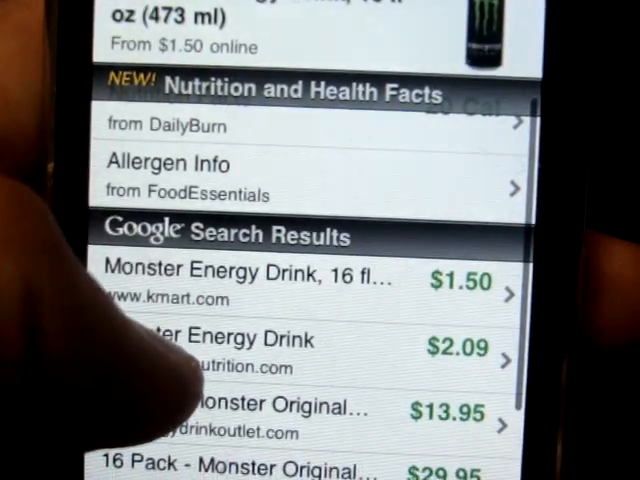
pyautogui.scroll(-3)
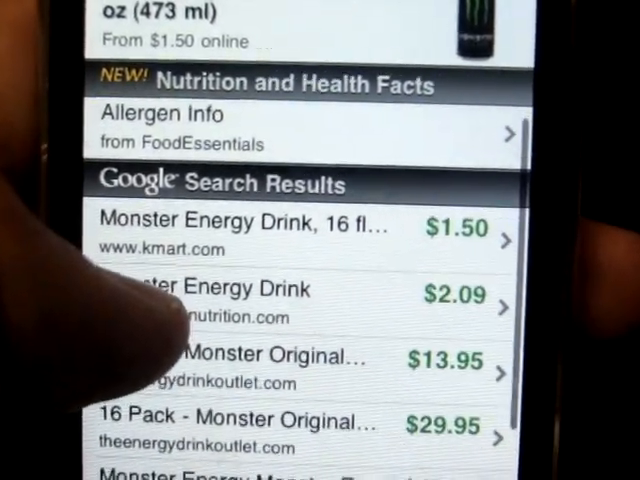
pyautogui.scroll(-3)
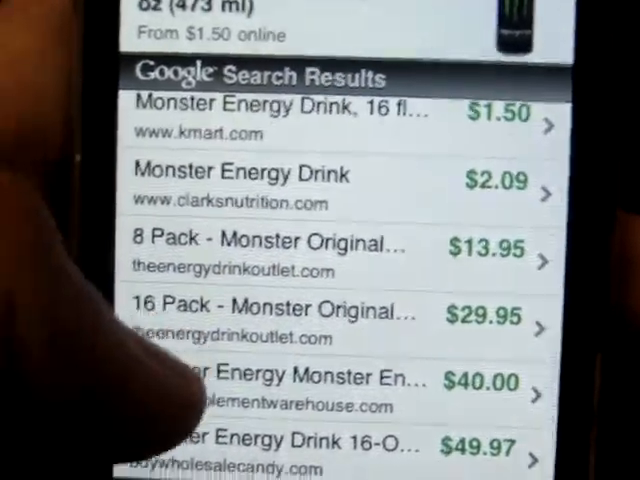
pyautogui.scroll(-3)
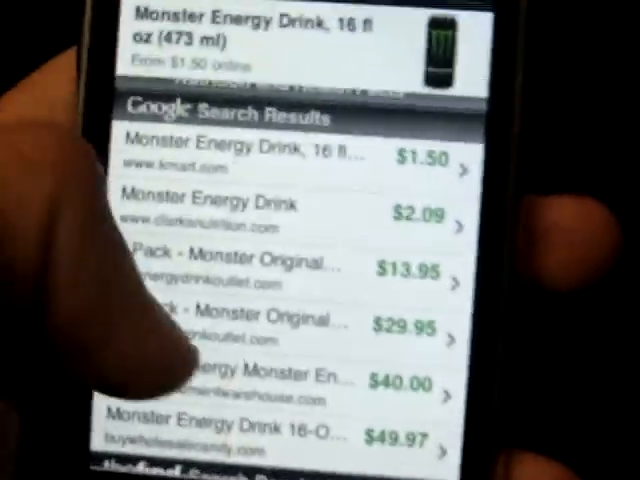
pyautogui.scroll(-3)
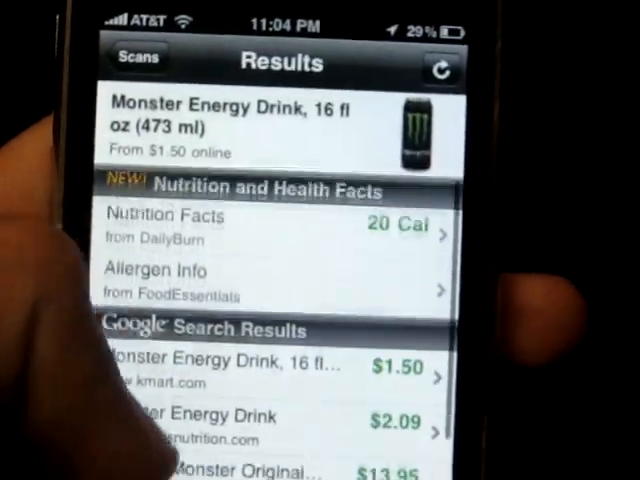